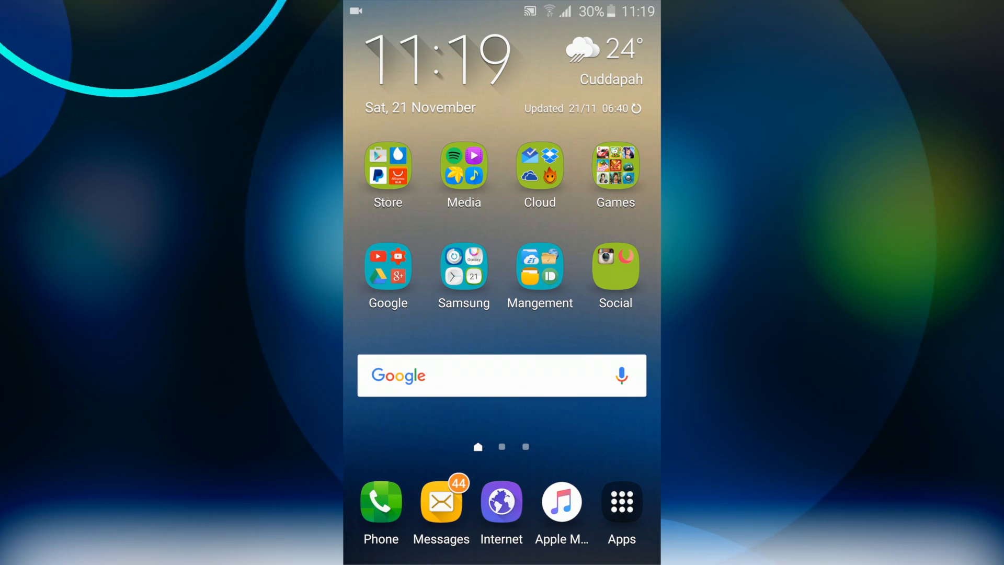
Reach the Play Store listing for CppDroid - C/C++ IDE from the Store folder
{"action": "left_click", "coordinate": [387, 173]}
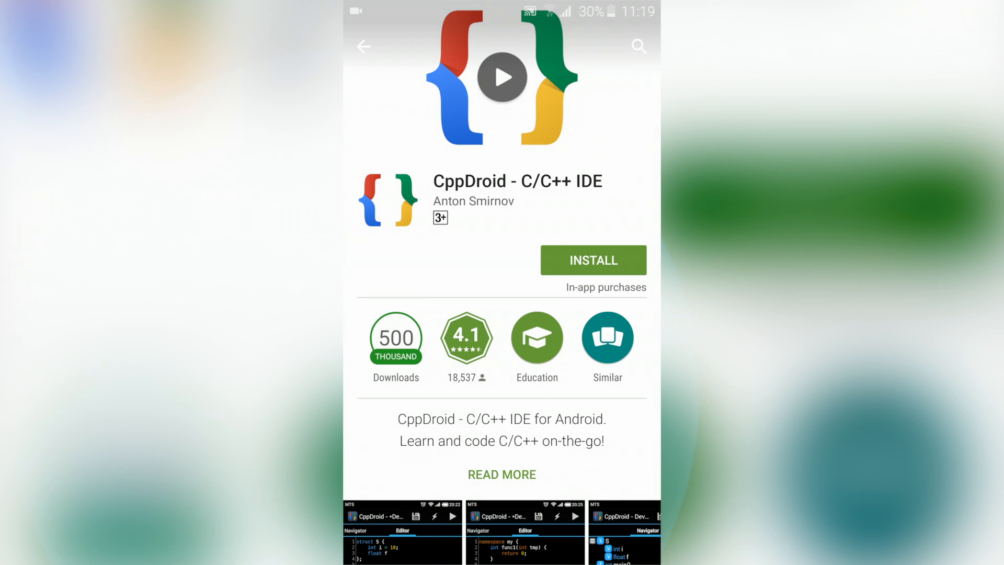
Install CppDroid and accept the access permissions it requests
{"action": "left_click", "coordinate": [592, 261]}
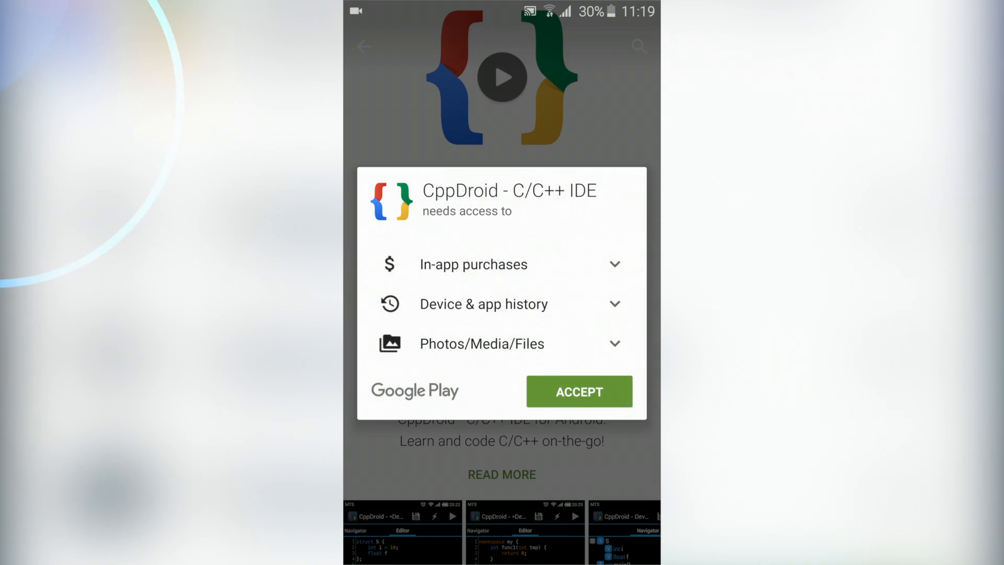
{"action": "left_click", "coordinate": [579, 391]}
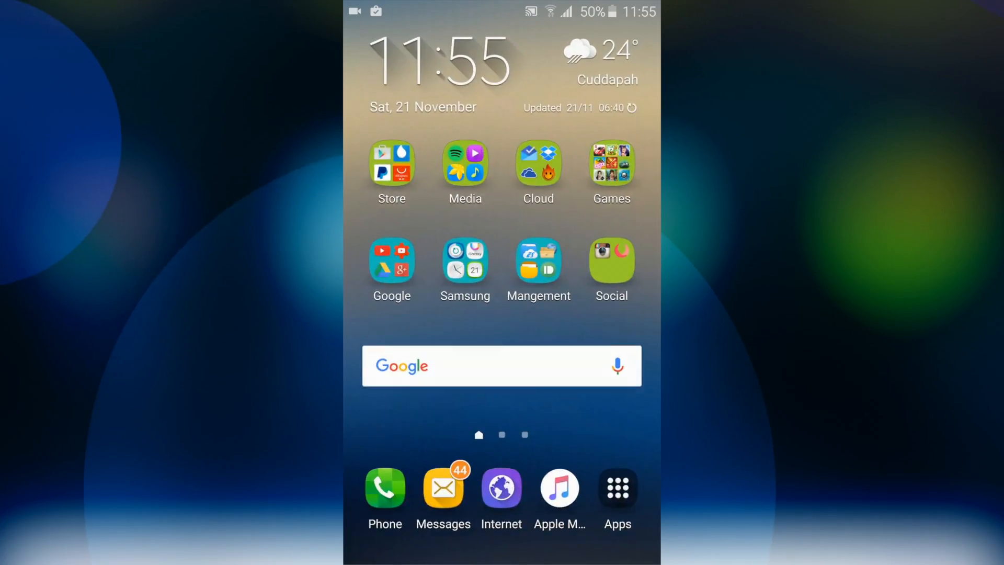
Launch CppDroid from Apps so its empty code editor appears
{"action": "left_click", "coordinate": [616, 489]}
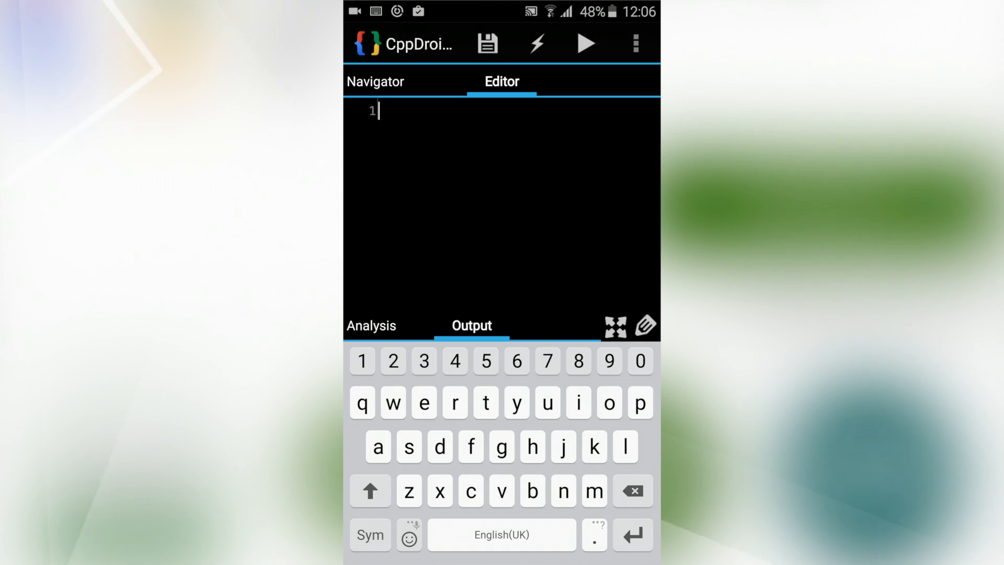
Write main with puts("Hello ! android \n ") after #include <stdio.h> and start compiling
{"action": "type", "text": "#include <stdio.h>"}
{"action": "type", "text": "puts"}
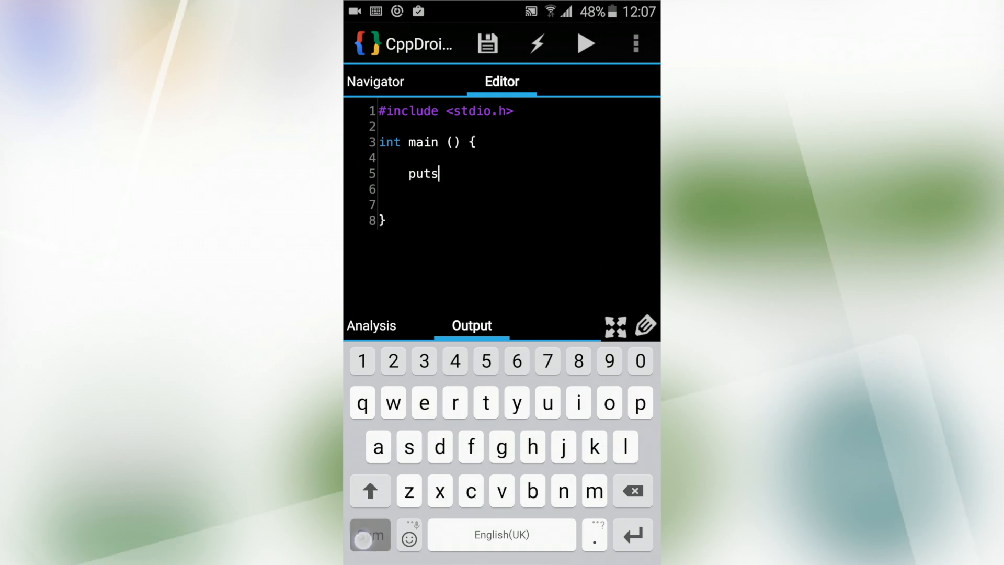
{"action": "type", "text": "(\"Hello ! \")"}
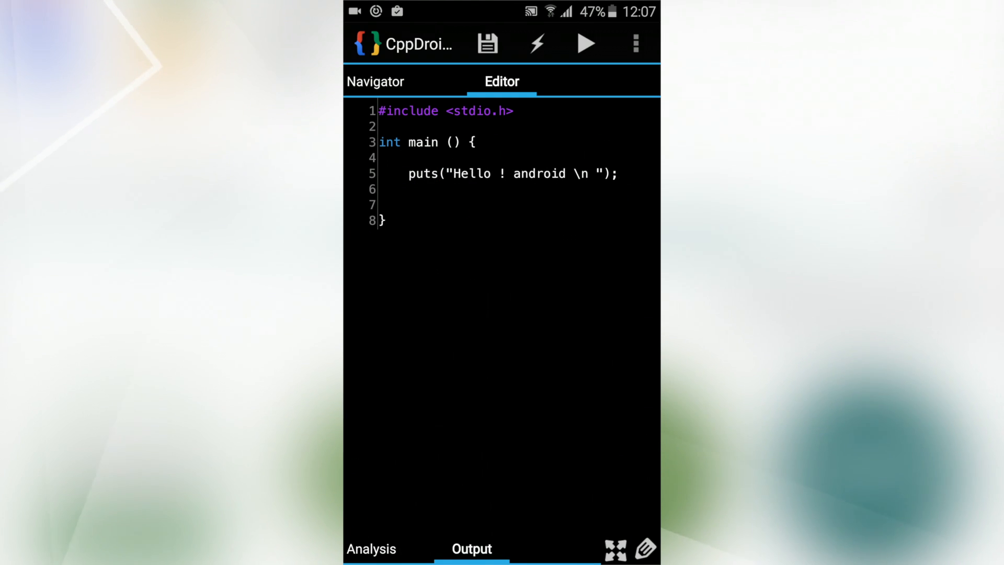
{"action": "left_click", "coordinate": [584, 43]}
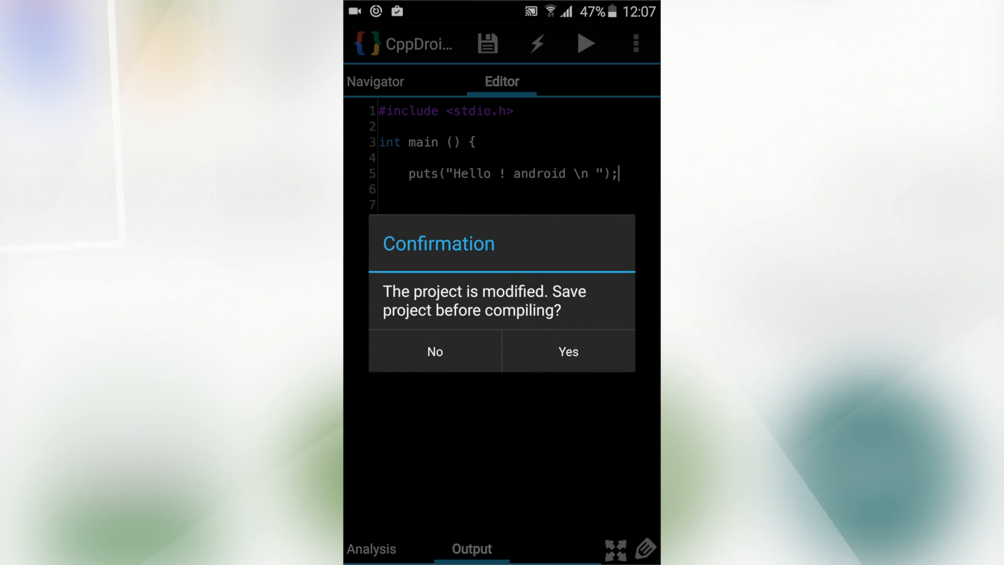
Confirm saving, finish compilation and run the program to print "Hello ! android"
{"action": "left_click", "coordinate": [567, 351]}
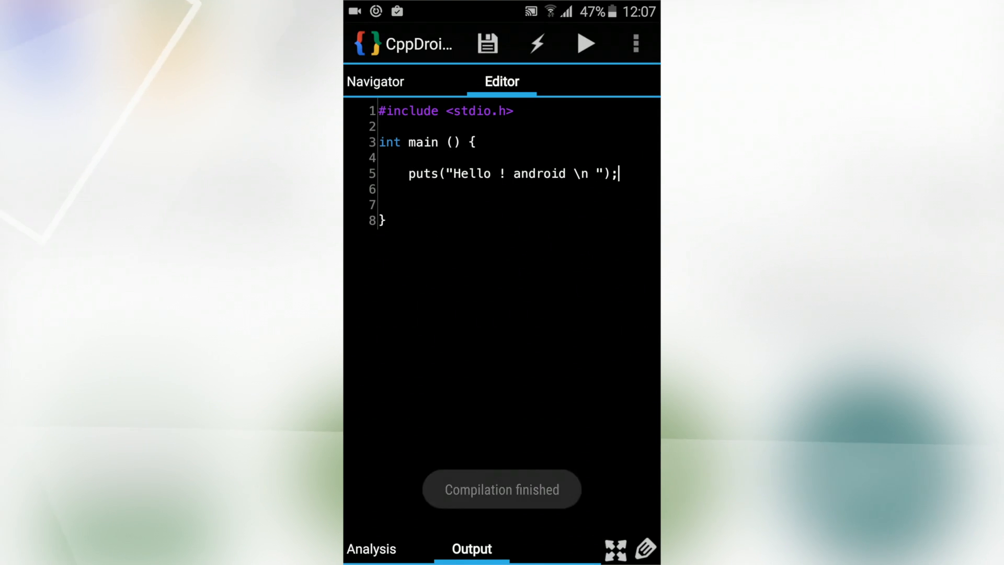
{"action": "left_click", "coordinate": [586, 43]}
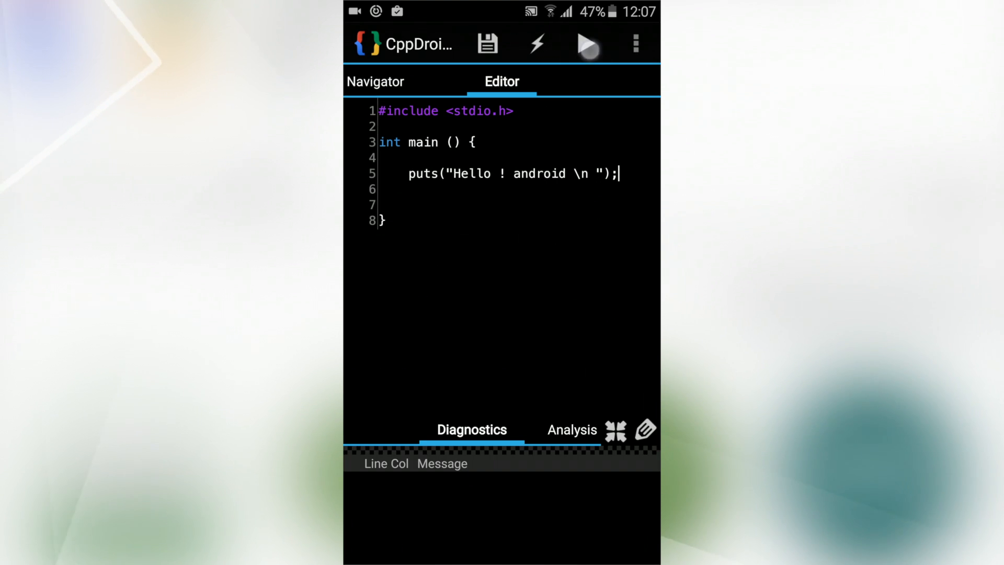
{"action": "left_click", "coordinate": [584, 44]}
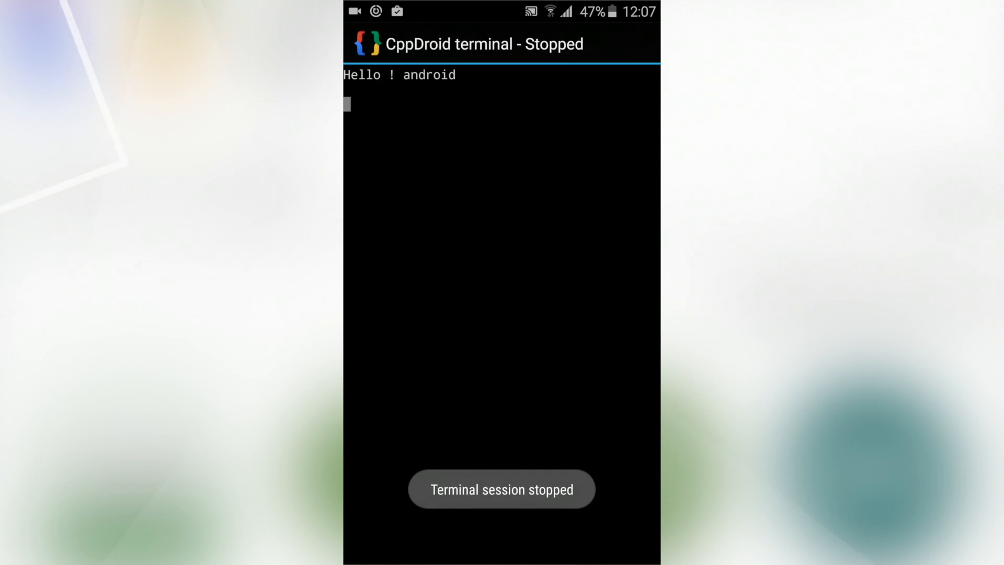